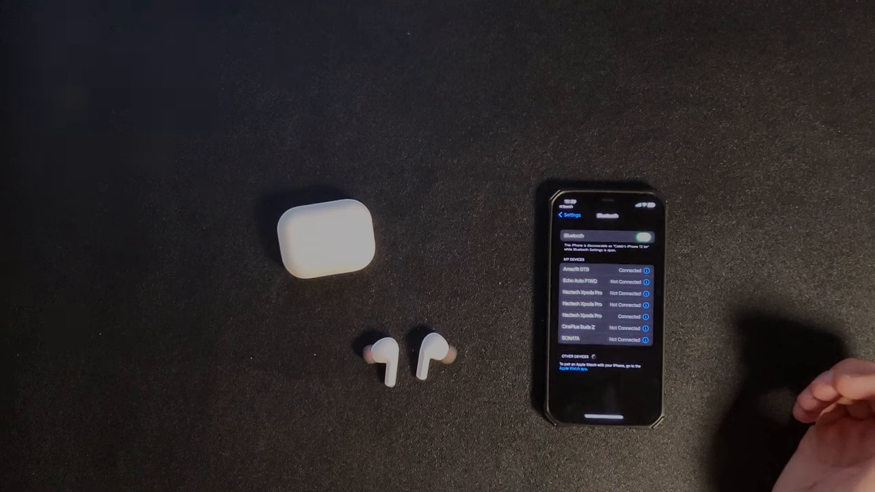
# Step: Select Naztech Xpods Pro from available devices and accept the Bluetooth pairing request
pyautogui.click(602, 335)
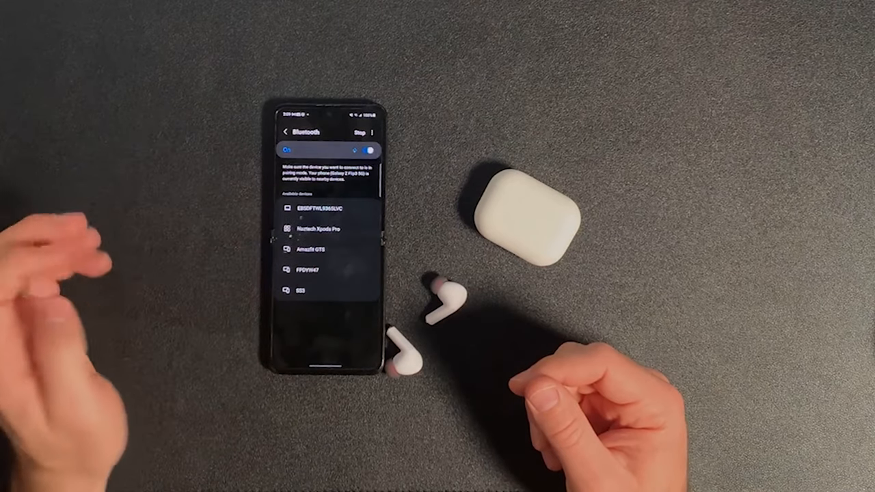
pyautogui.click(321, 227)
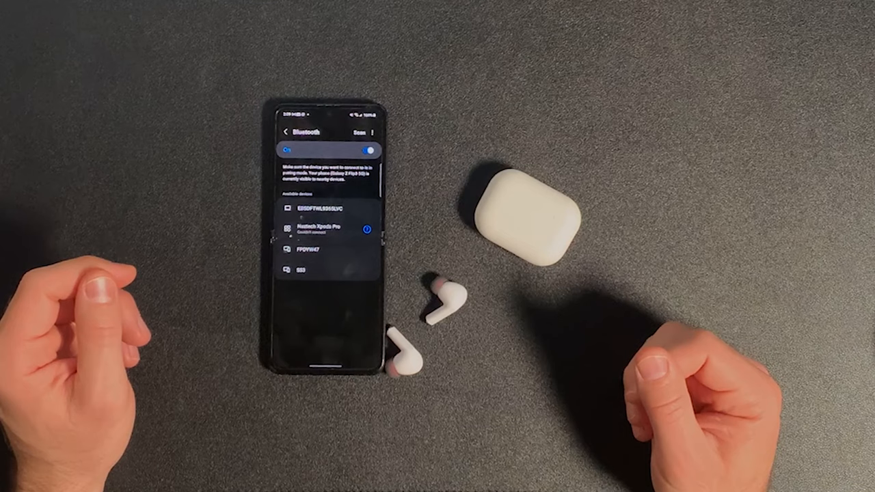
pyautogui.click(314, 230)
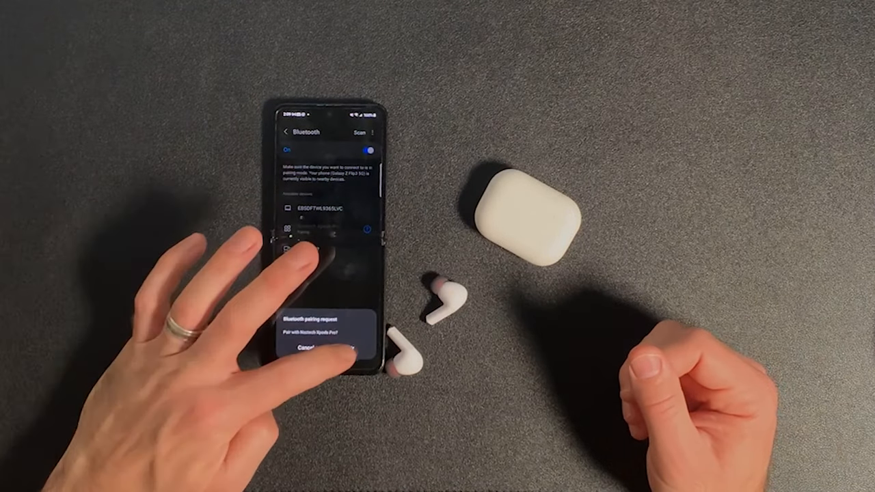
pyautogui.click(328, 336)
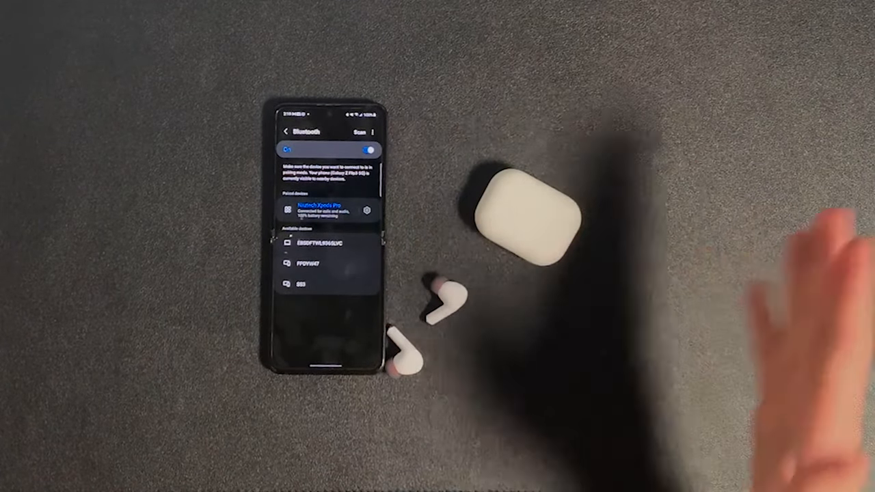
# Step: Show the connected Naztech Xpods Pro device page with calls and audio enabled
pyautogui.click(321, 208)
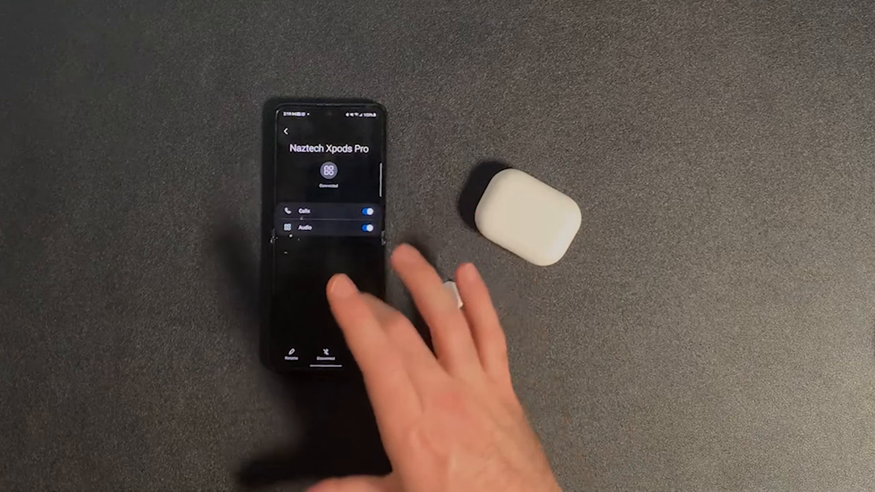